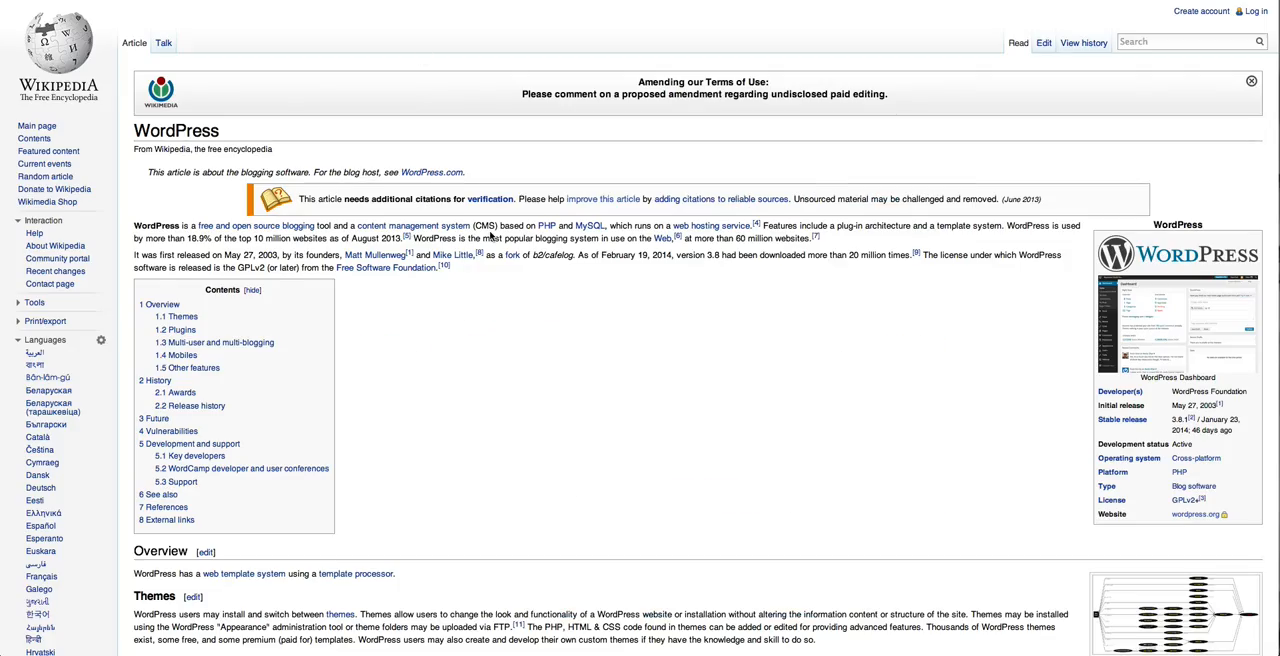
# Step: Scroll the WordPress article past Overview, History and Awards to the Release history table
pyautogui.scroll(-3)
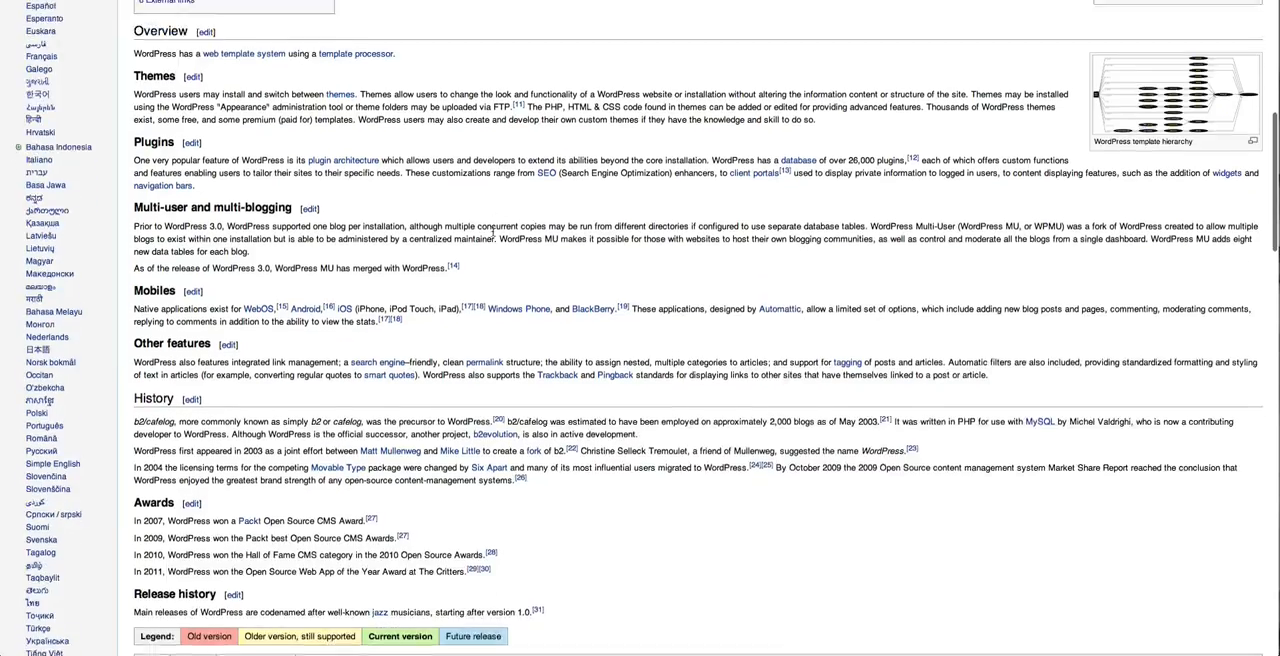
pyautogui.scroll(-3)
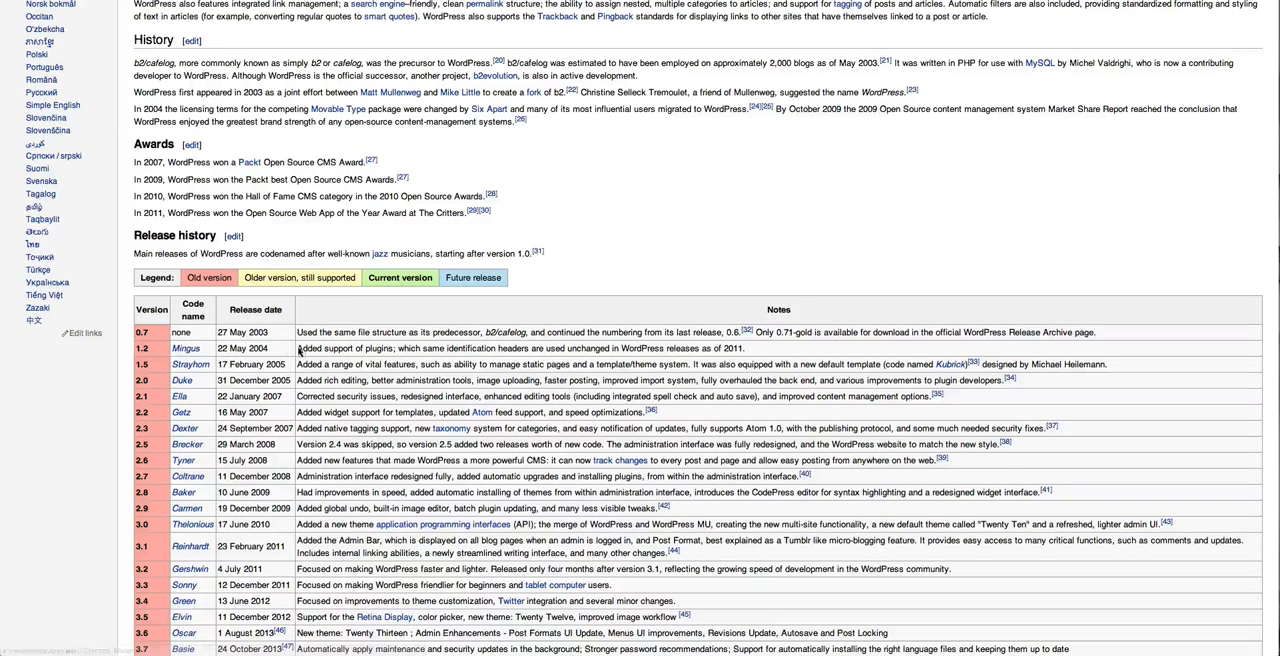
# Step: Bring the full Release history table into view, down to version 3.8 Parker
pyautogui.doubleClick(330, 348)
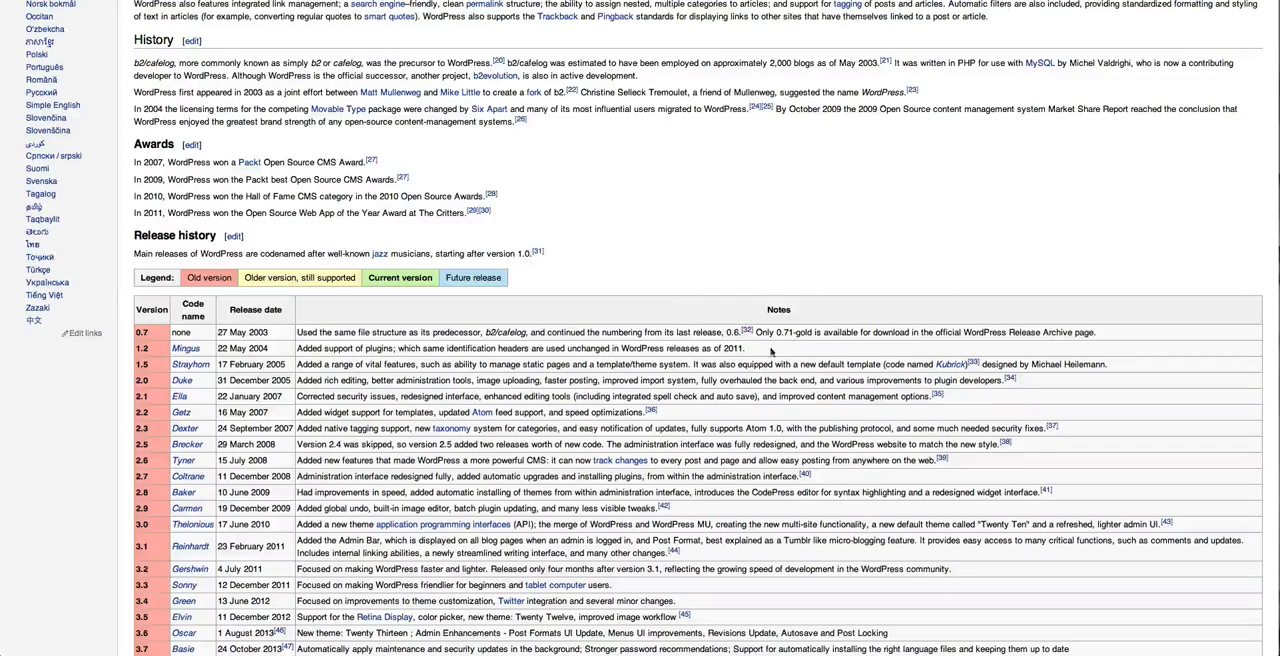
pyautogui.scroll(-3)
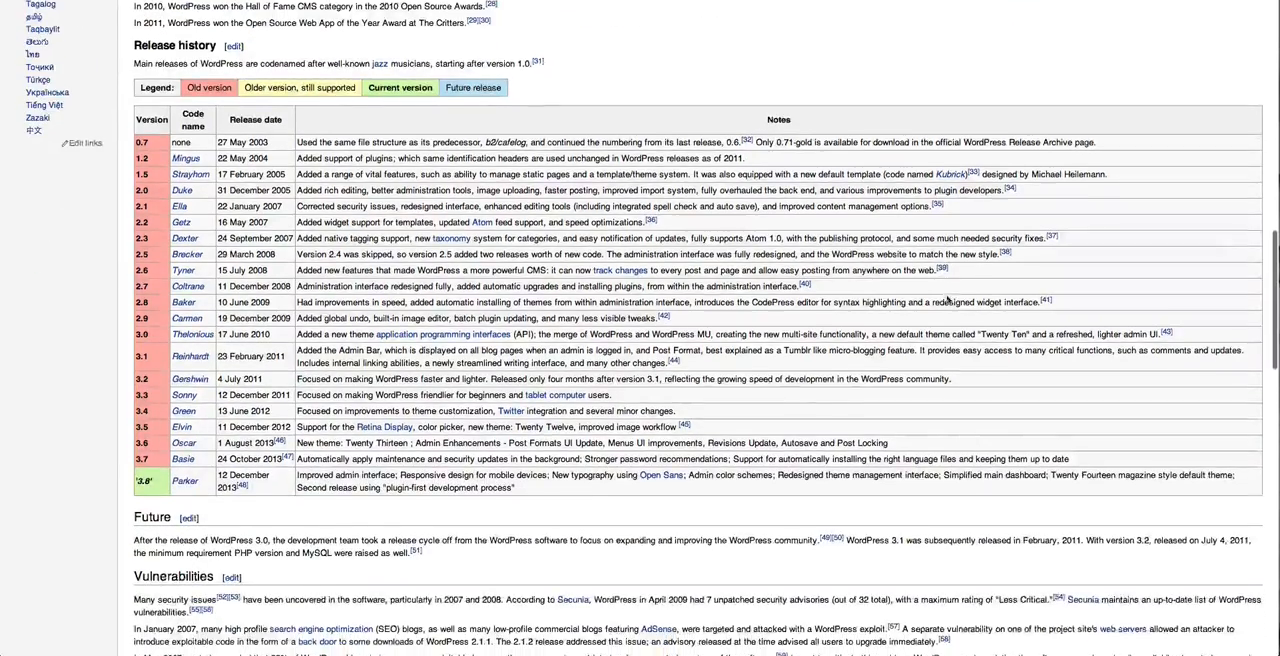
# Step: Read through the release table notes and continue to the Future and Vulnerabilities sections
pyautogui.scroll(-3)
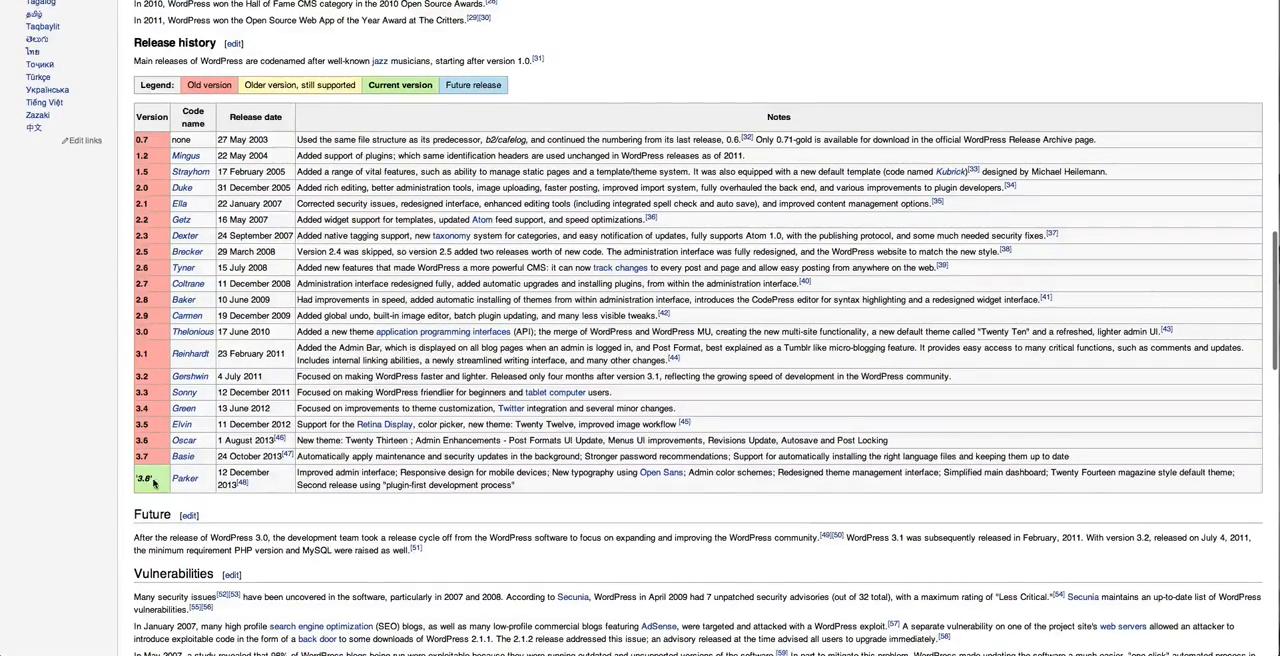
pyautogui.moveTo(250, 494)
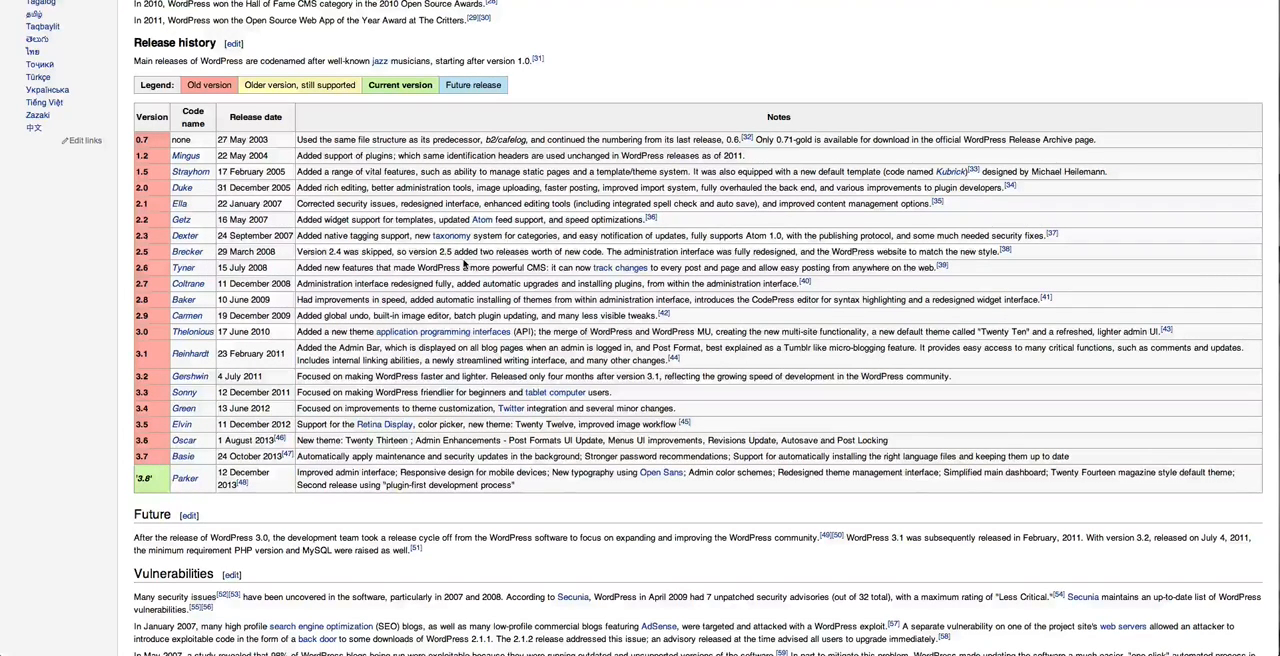
pyautogui.scroll(-3)
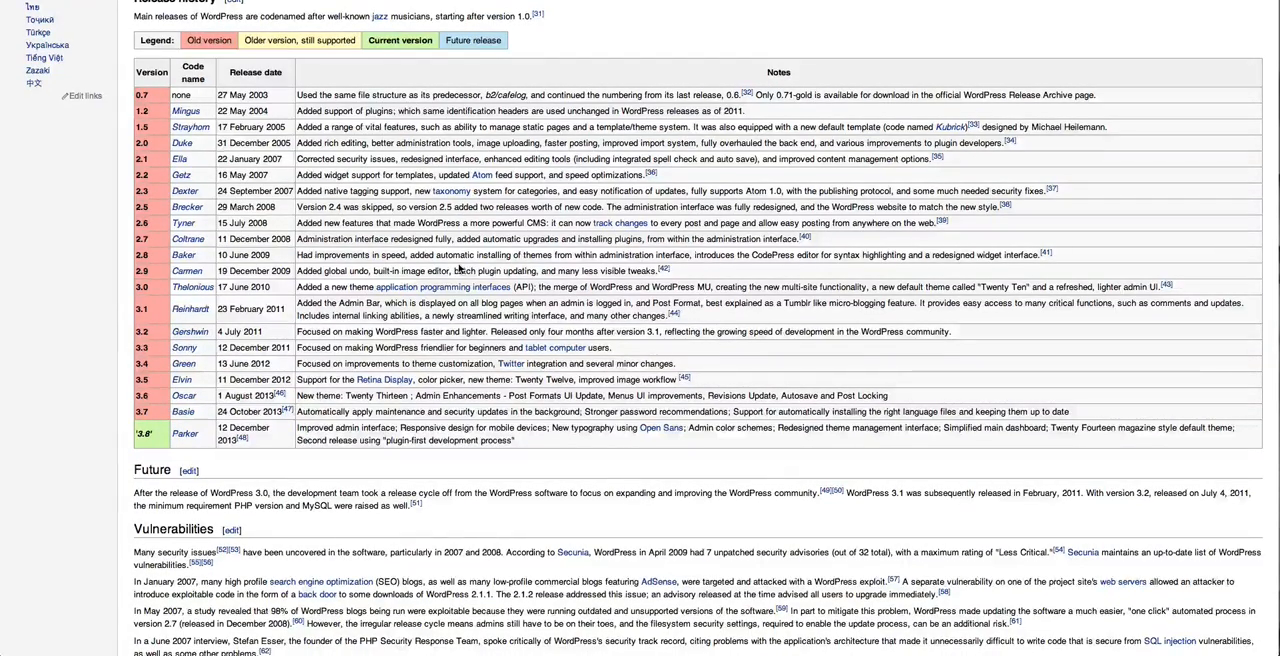
pyautogui.scroll(-3)
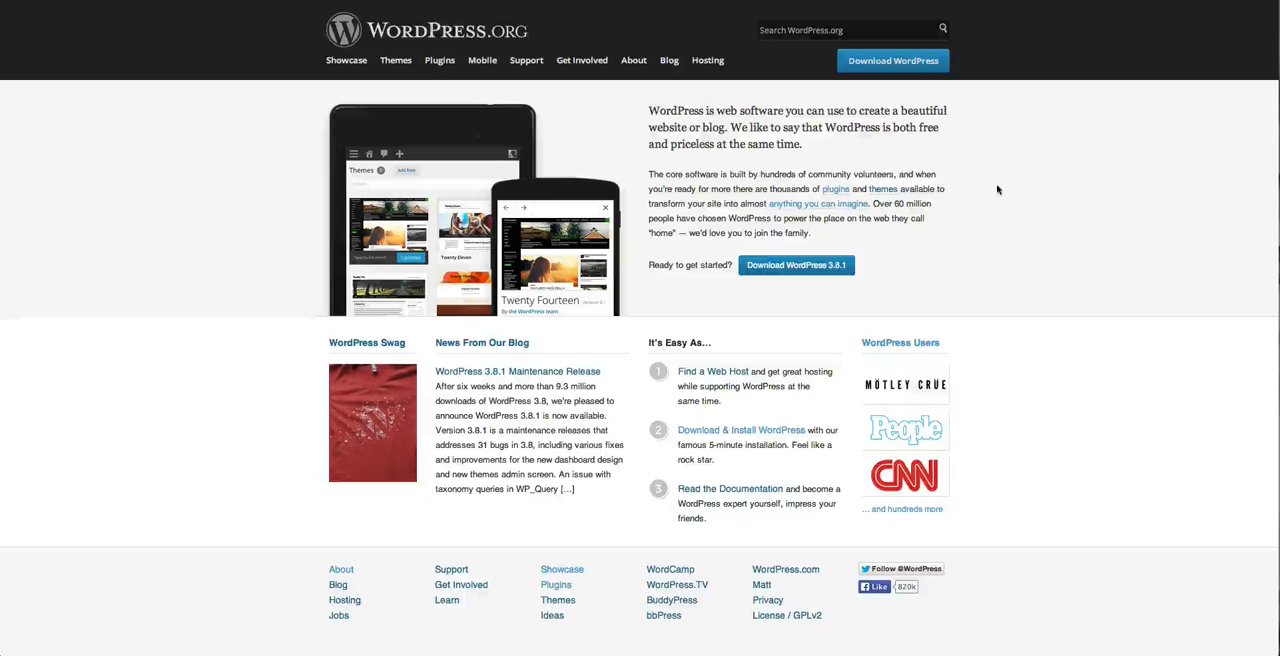
pyautogui.moveTo(1004, 190)
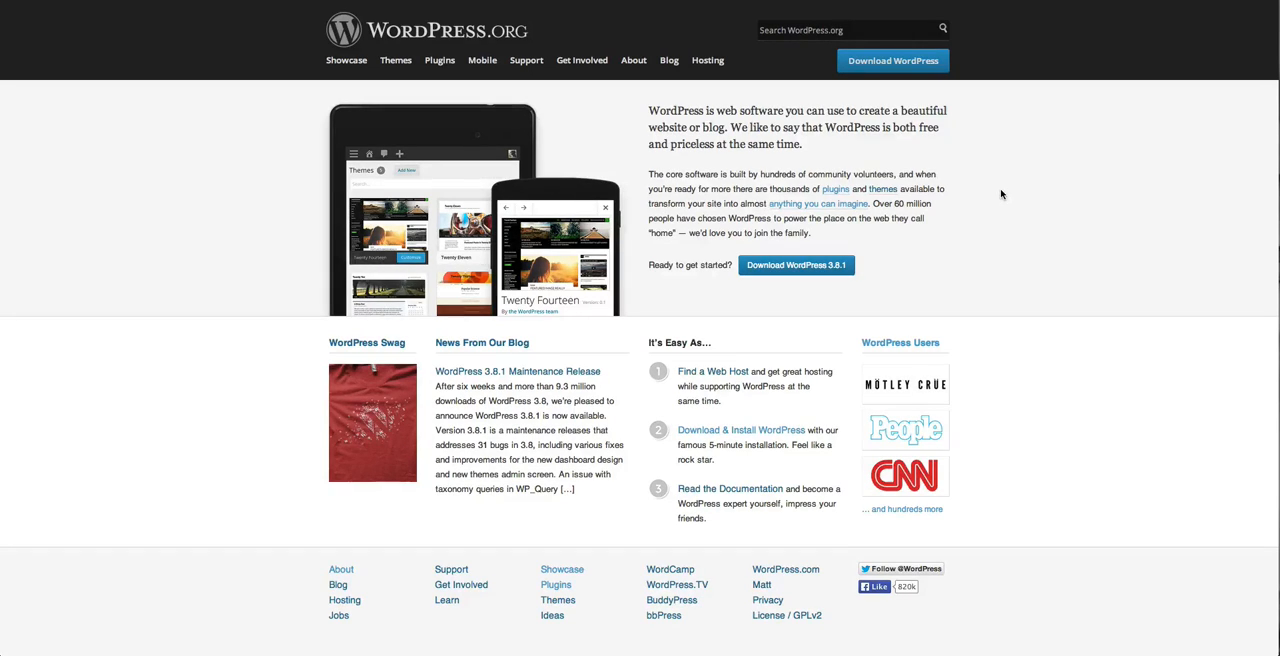
pyautogui.moveTo(1044, 196)
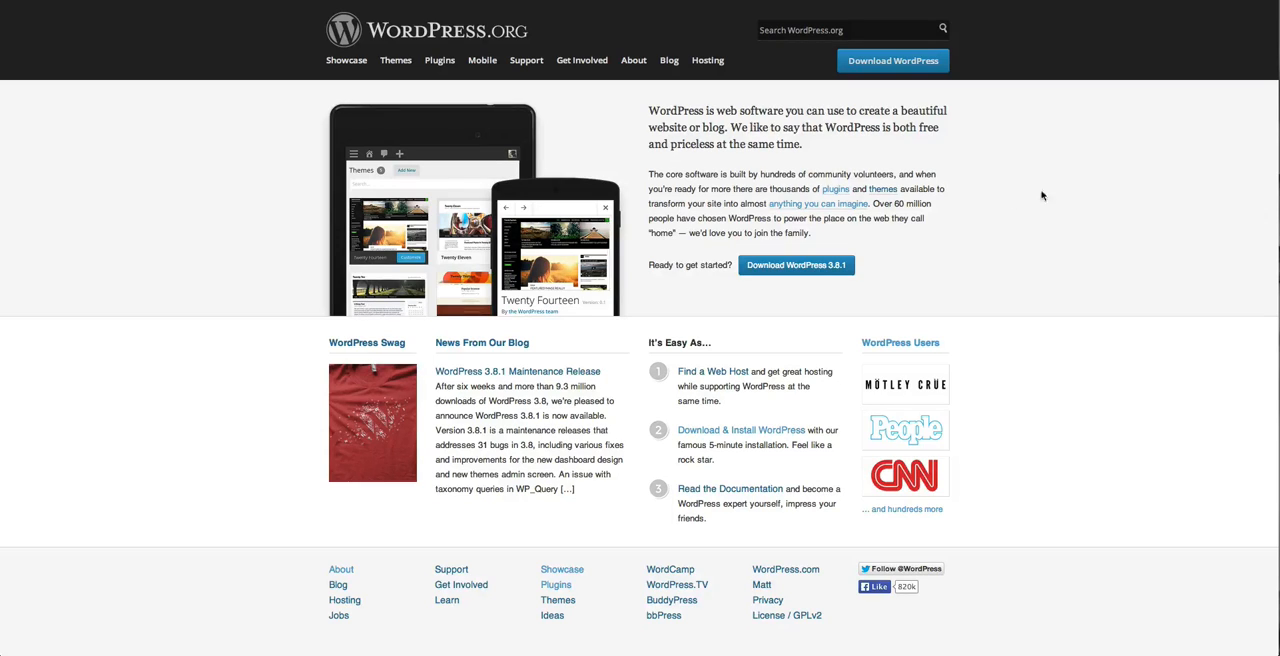